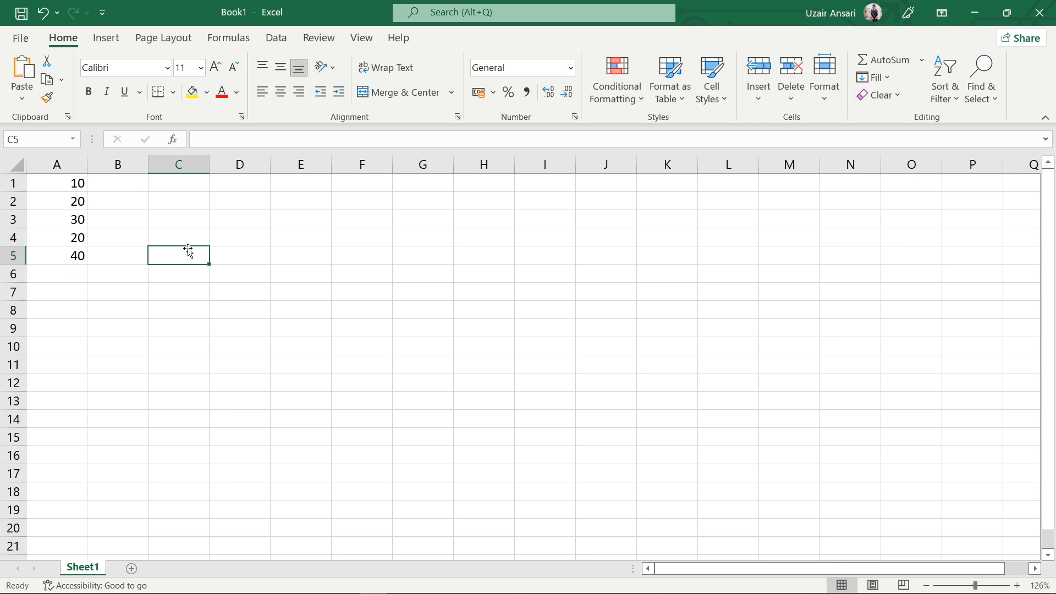
pyautogui.moveTo(57, 186)
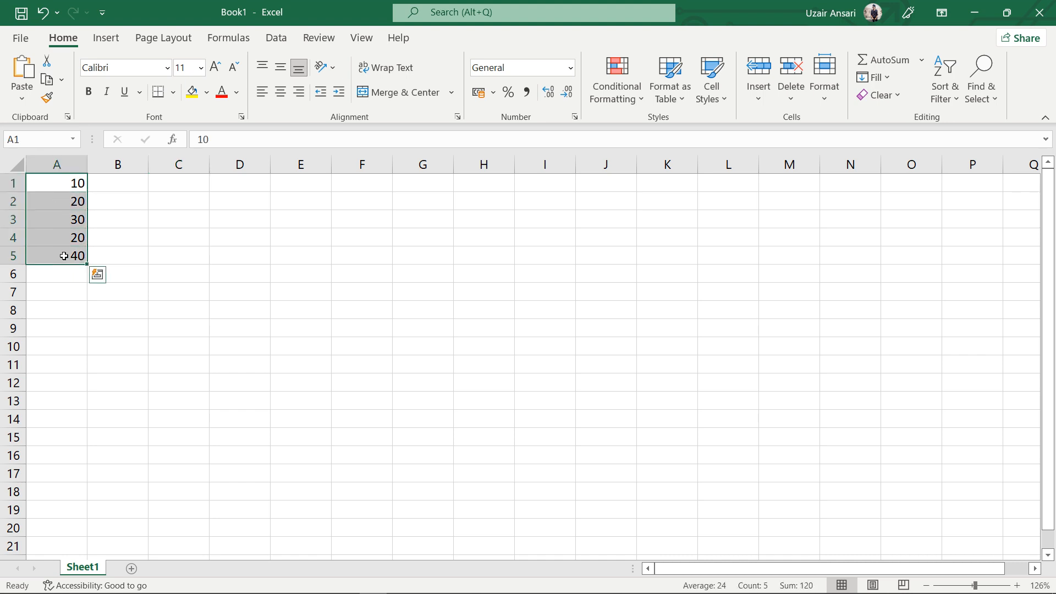
# Enter =UNIQUE(A1:A5) in B6 so 10, 20, 30, 40 spill down to B9
pyautogui.click(178, 255)
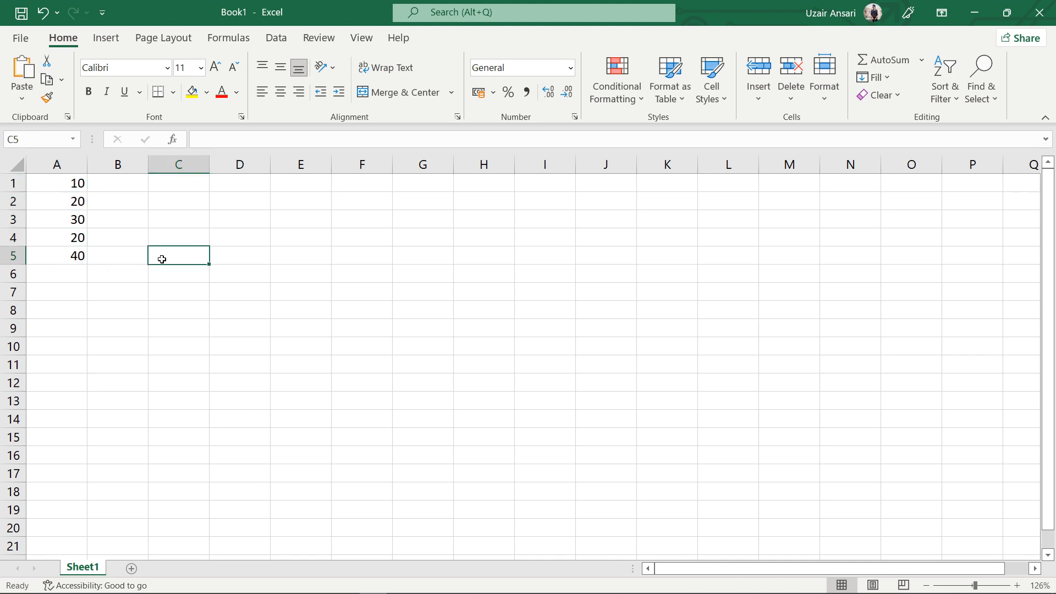
pyautogui.write('=')
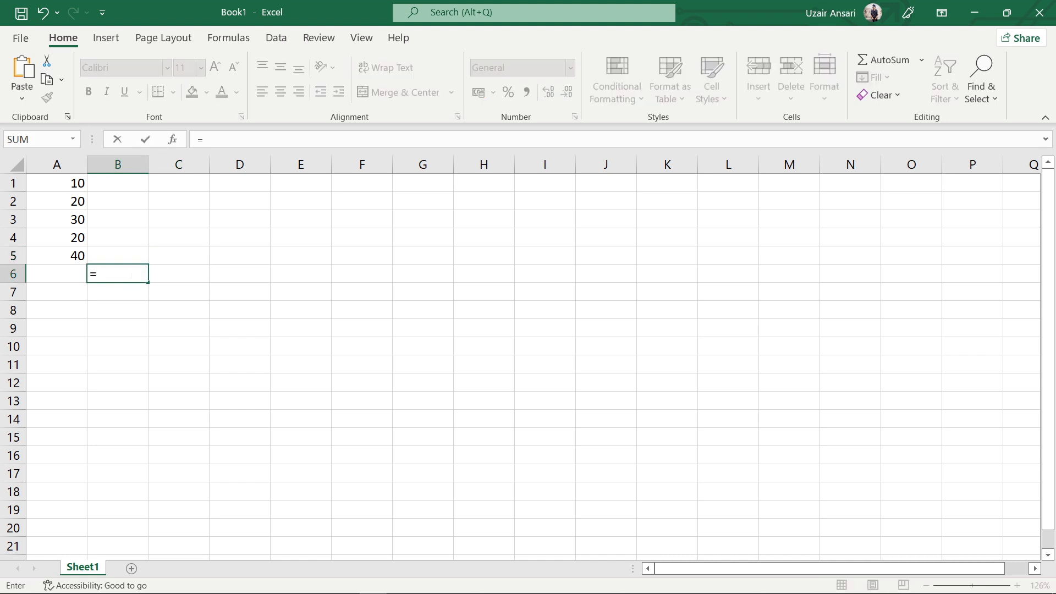
pyautogui.write('unique')
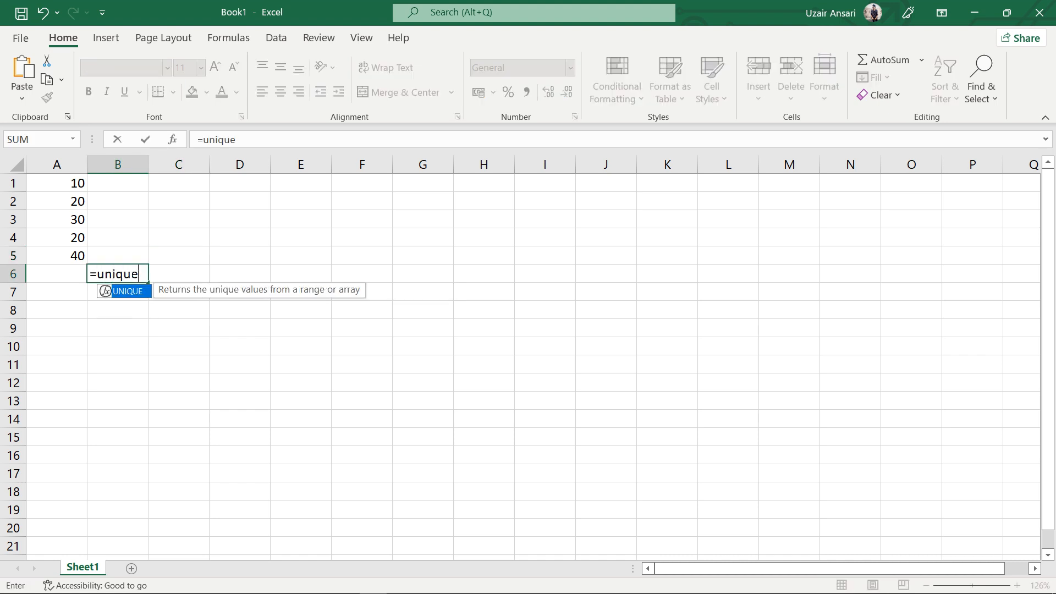
pyautogui.write('(A1:A')
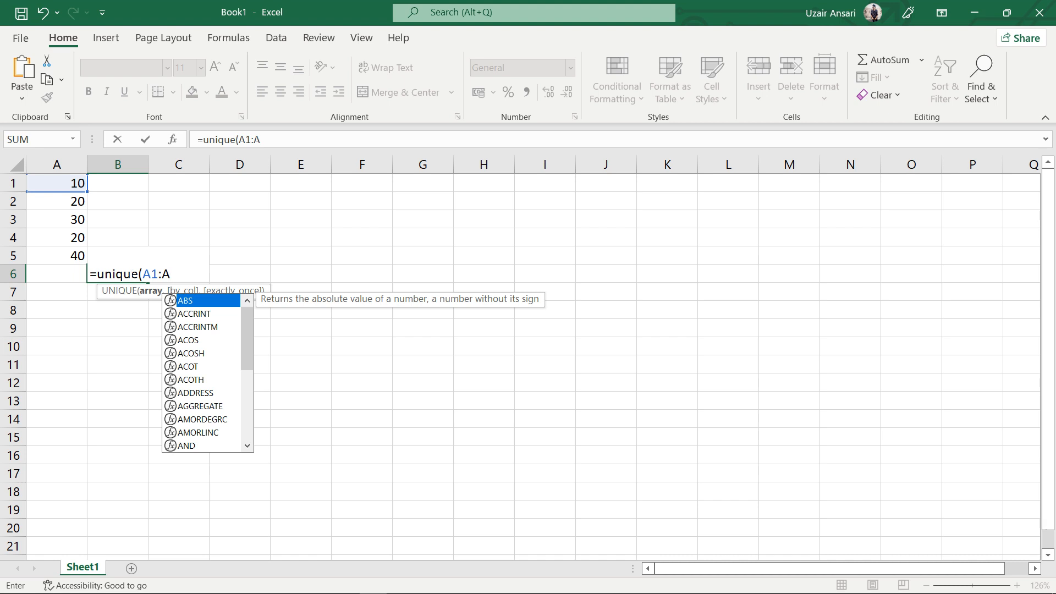
pyautogui.write('5)')
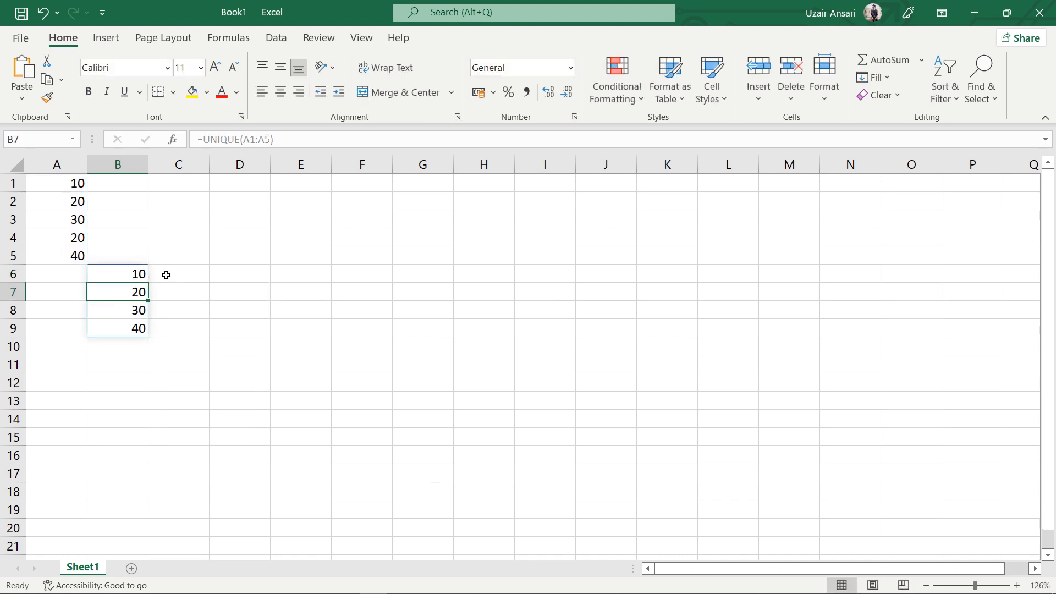
pyautogui.click(118, 273)
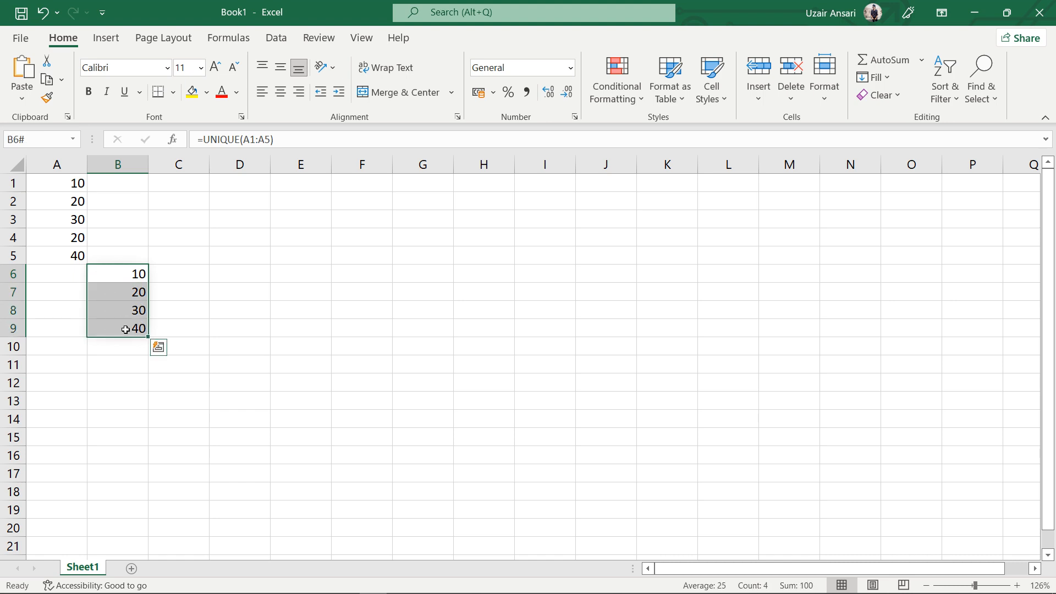
pyautogui.moveTo(183, 306)
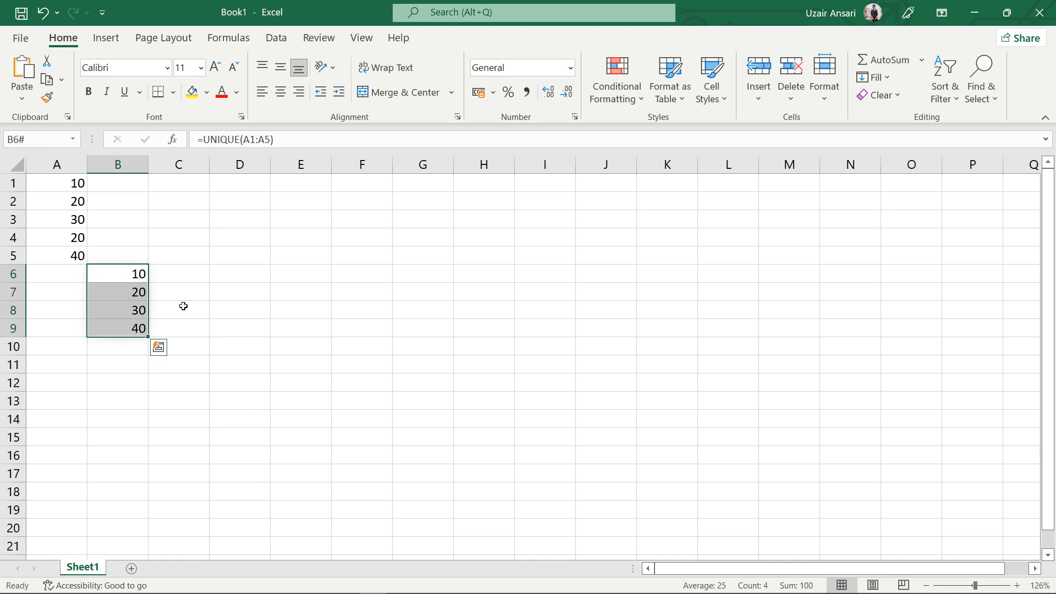
# Enter =COUNTA(UNIQUE(A1:A5)) in D6, returning the distinct count 4
pyautogui.click(239, 274)
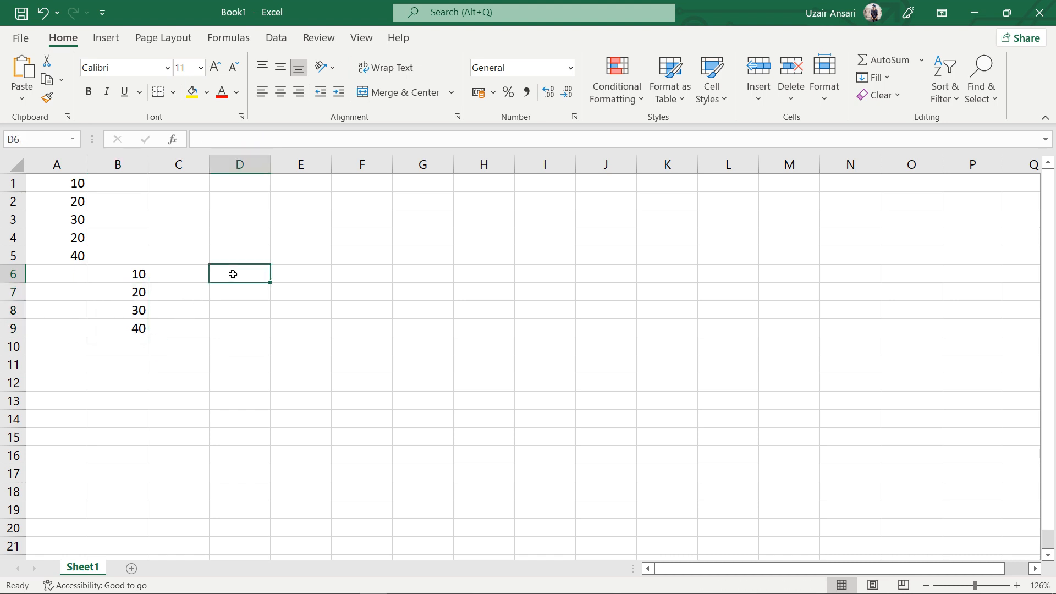
pyautogui.write('=count')
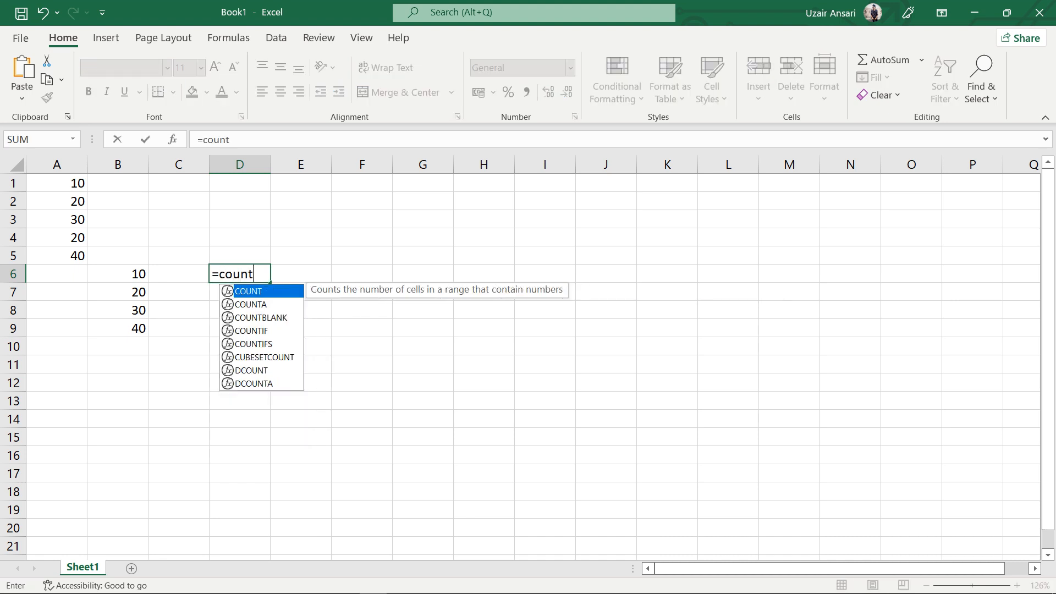
pyautogui.write('a(unique(A1:A5')
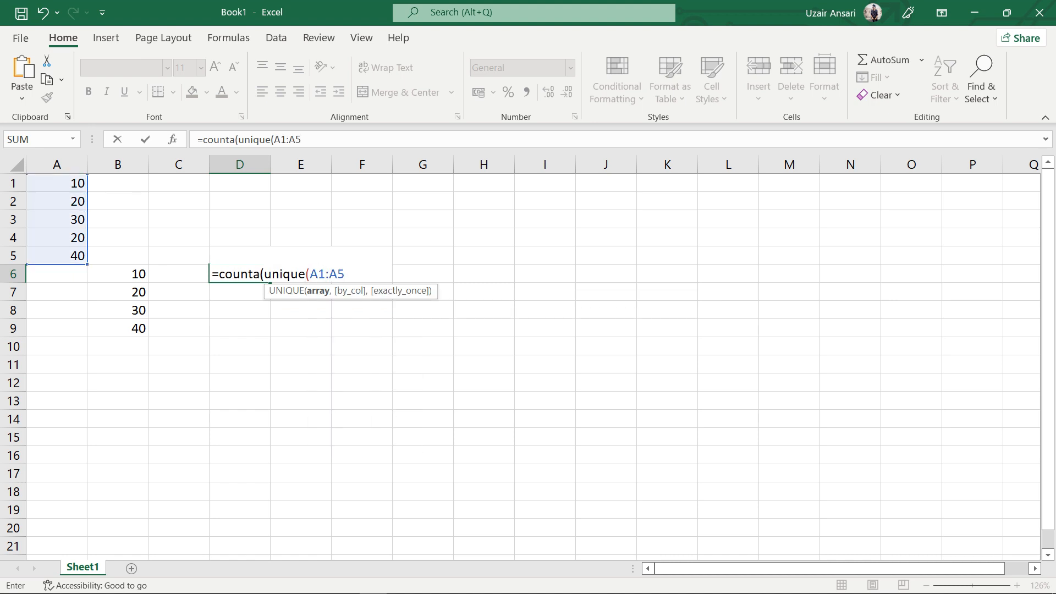
pyautogui.write('))')
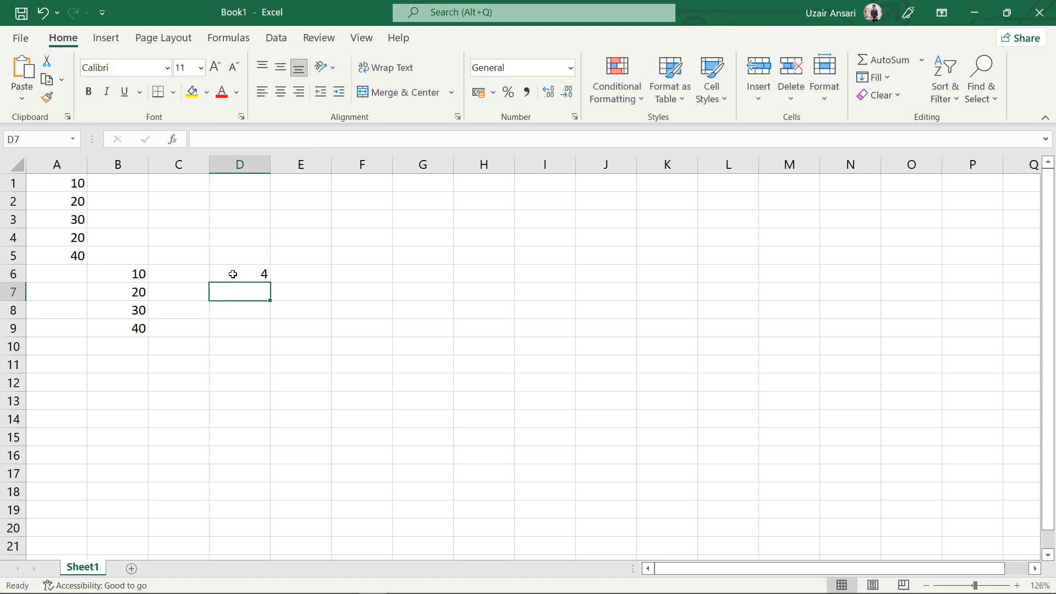
pyautogui.click(239, 274)
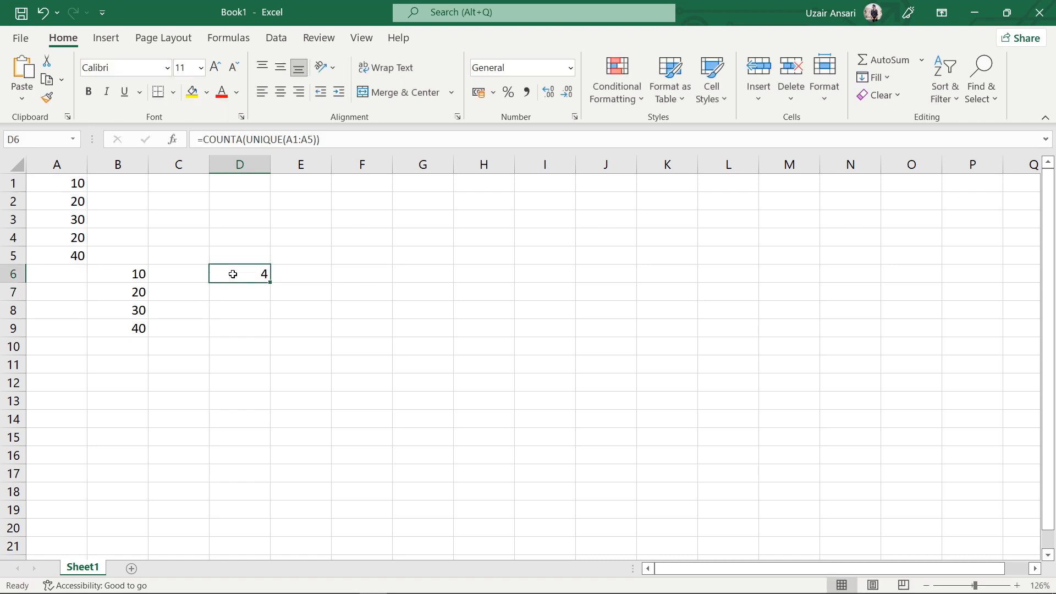